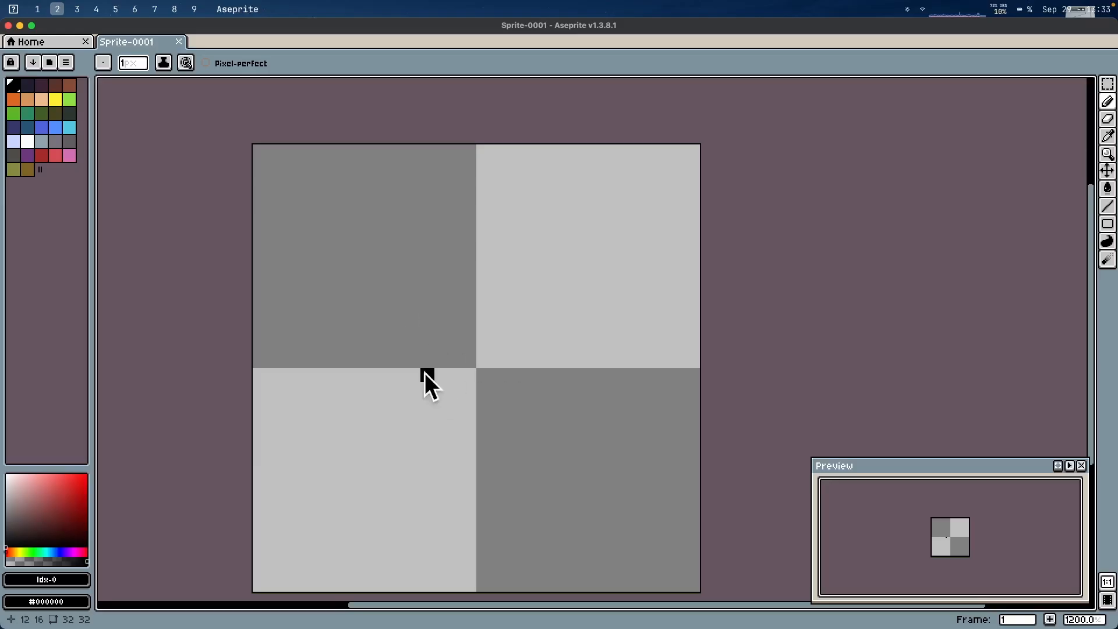
- Scroll through the player script, then run the current Sokoban scene to test movement
{"action": "left_click_drag", "start_coordinate": [400, 374], "coordinate": [524, 279]}
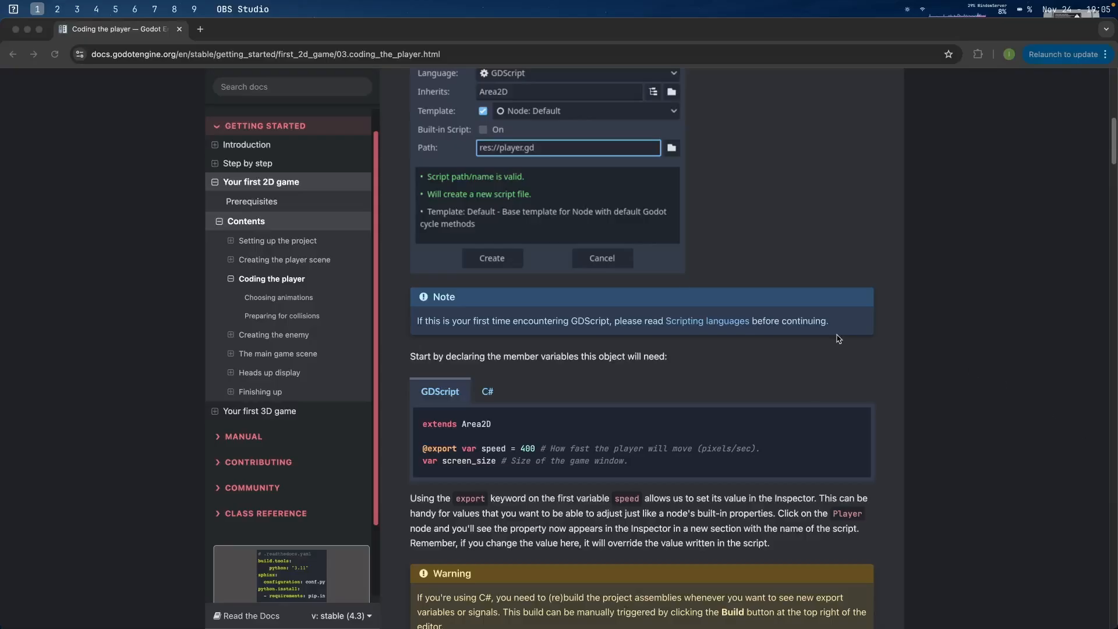
{"action": "scroll", "scroll_direction": "down", "scroll_amount": 3}
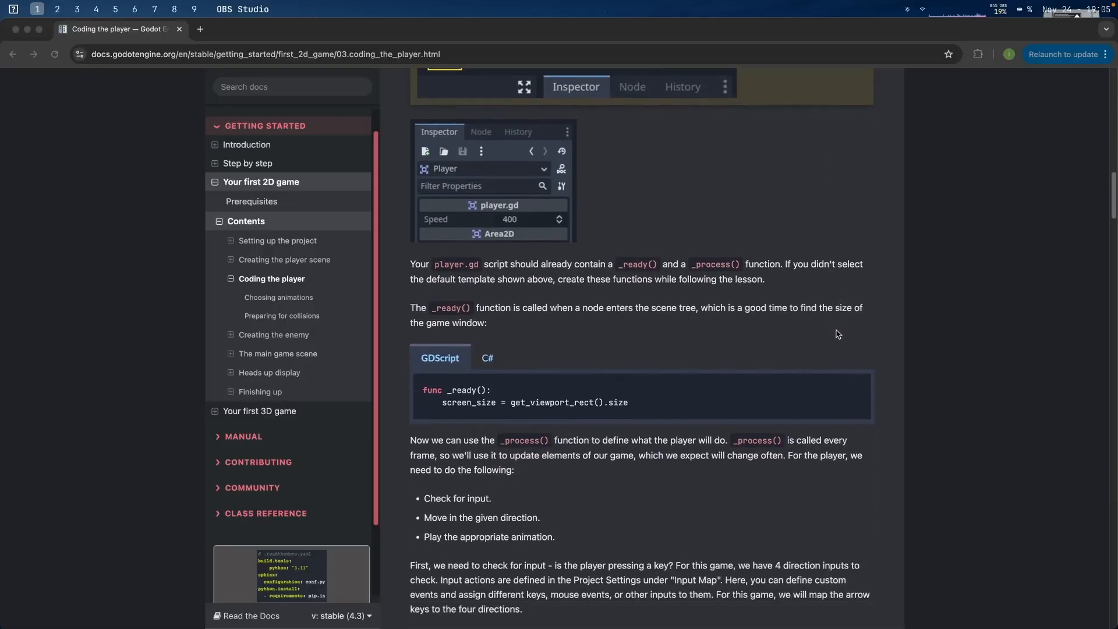
{"action": "scroll", "scroll_direction": "down", "scroll_amount": 3}
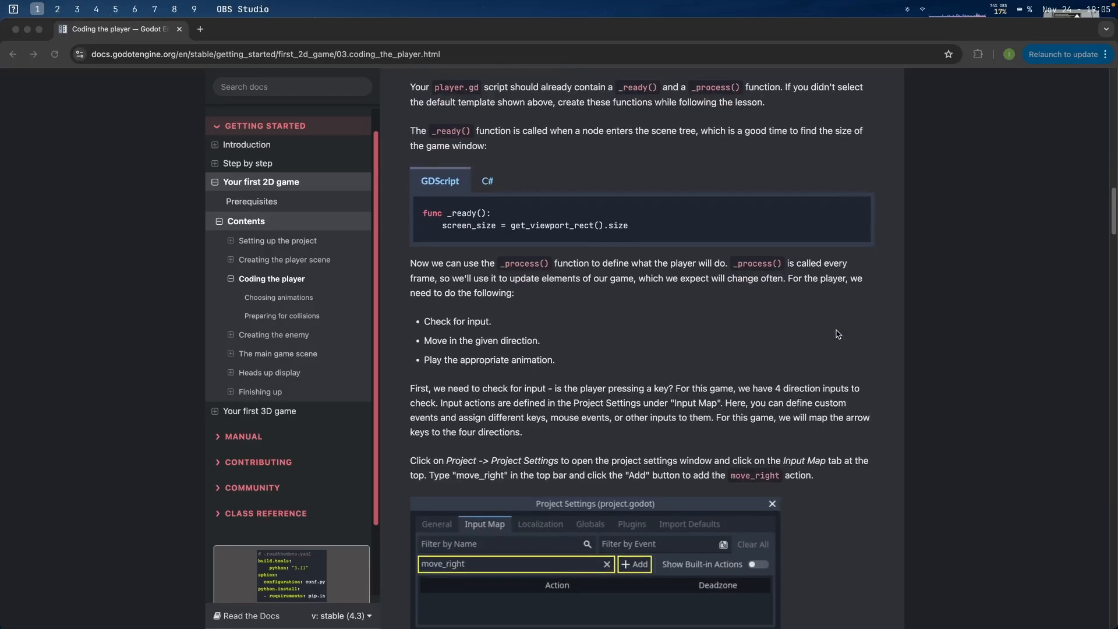
{"action": "scroll", "scroll_direction": "down", "scroll_amount": 3}
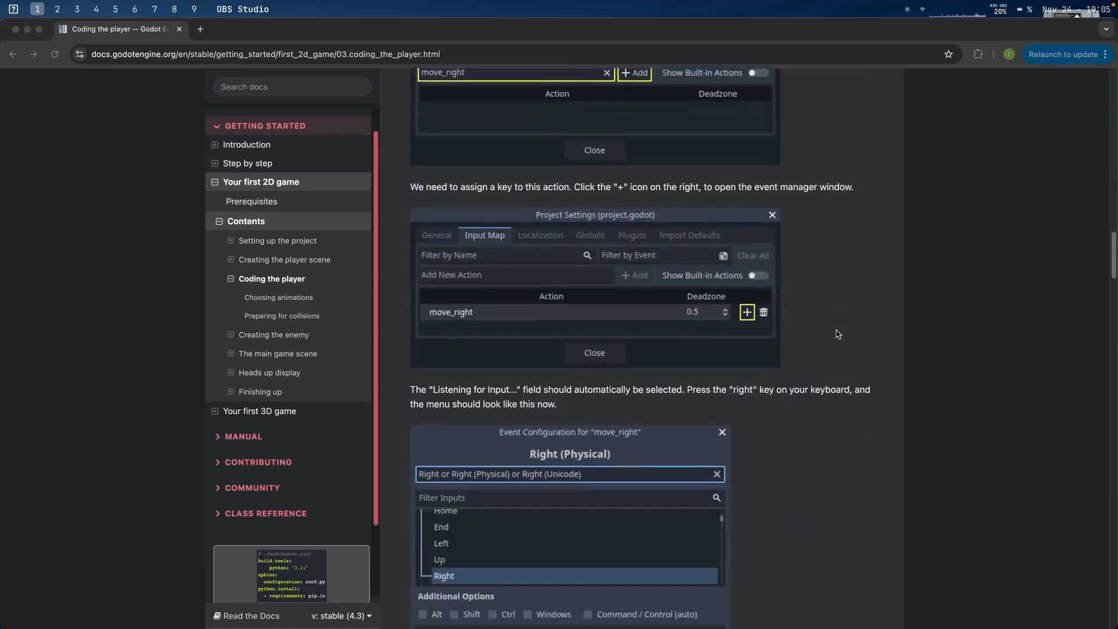
{"action": "scroll", "scroll_direction": "down", "scroll_amount": 3}
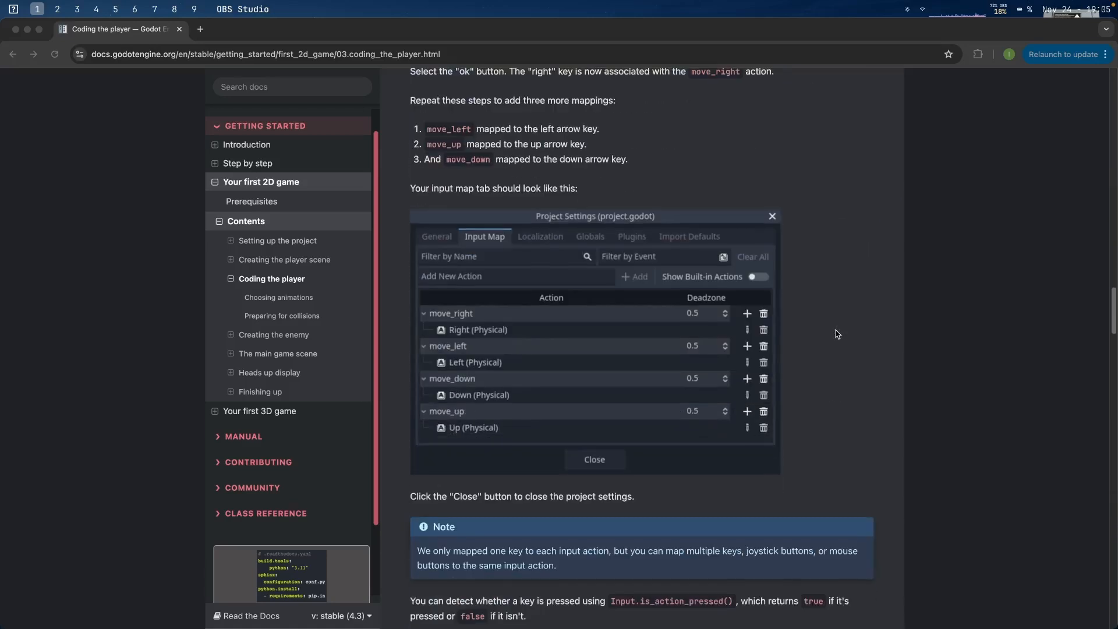
{"action": "scroll", "scroll_direction": "down", "scroll_amount": 3}
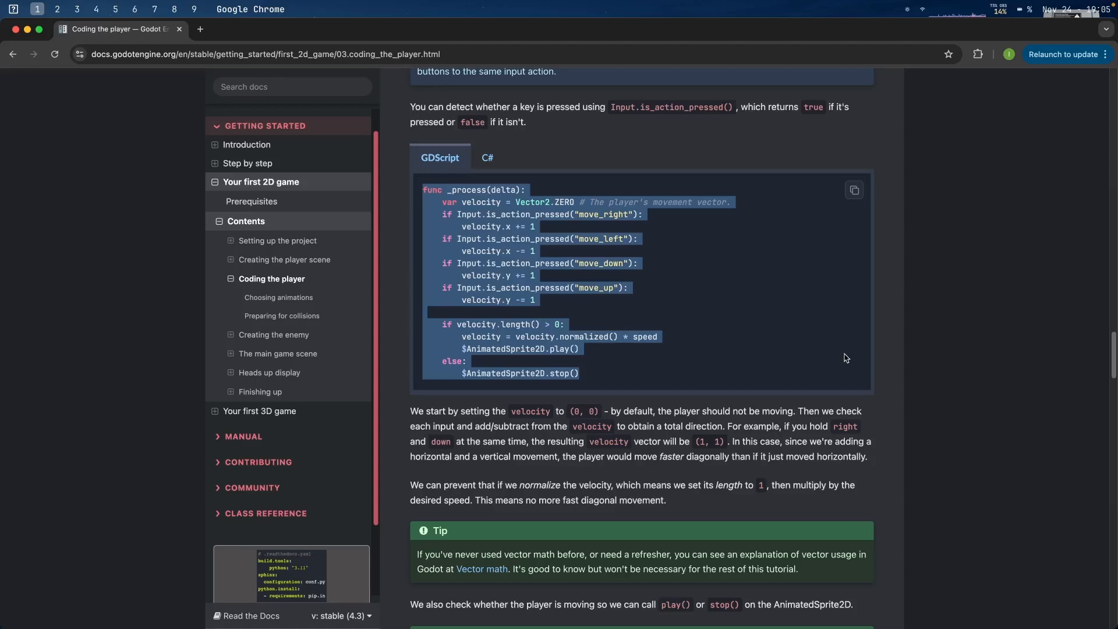
{"action": "mouse_move", "coordinate": [850, 348]}
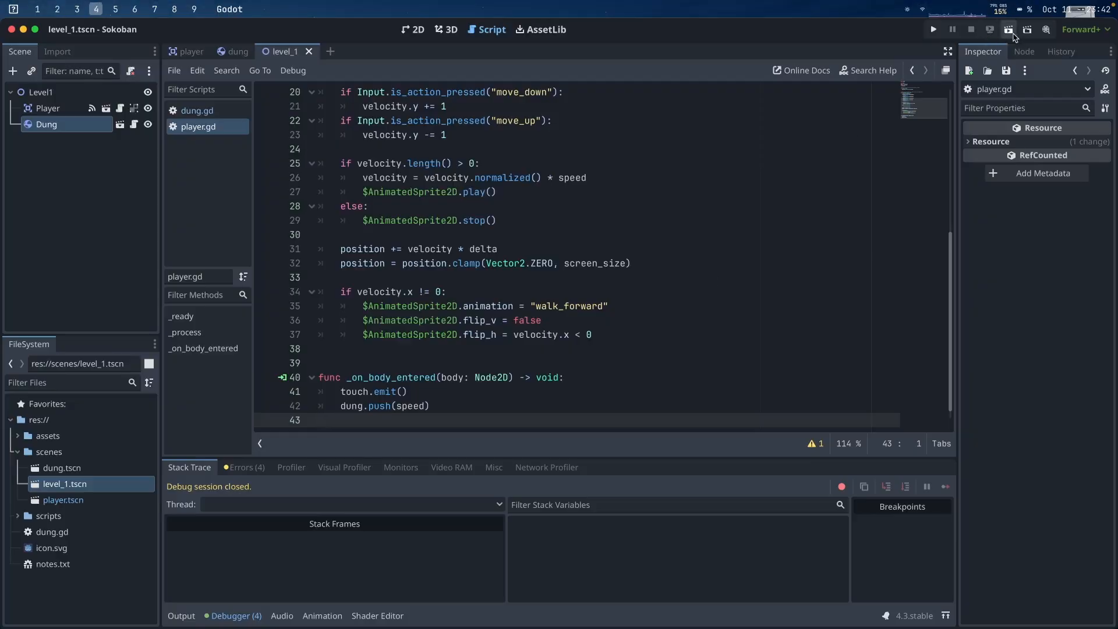
{"action": "mouse_move", "coordinate": [1008, 29]}
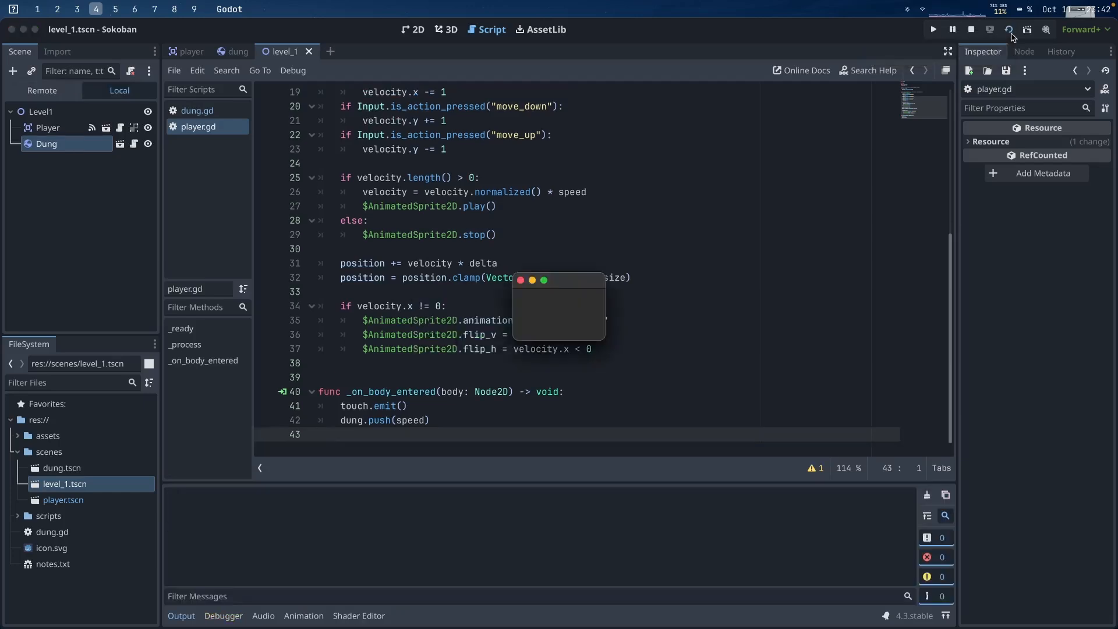
{"action": "left_click", "coordinate": [933, 29]}
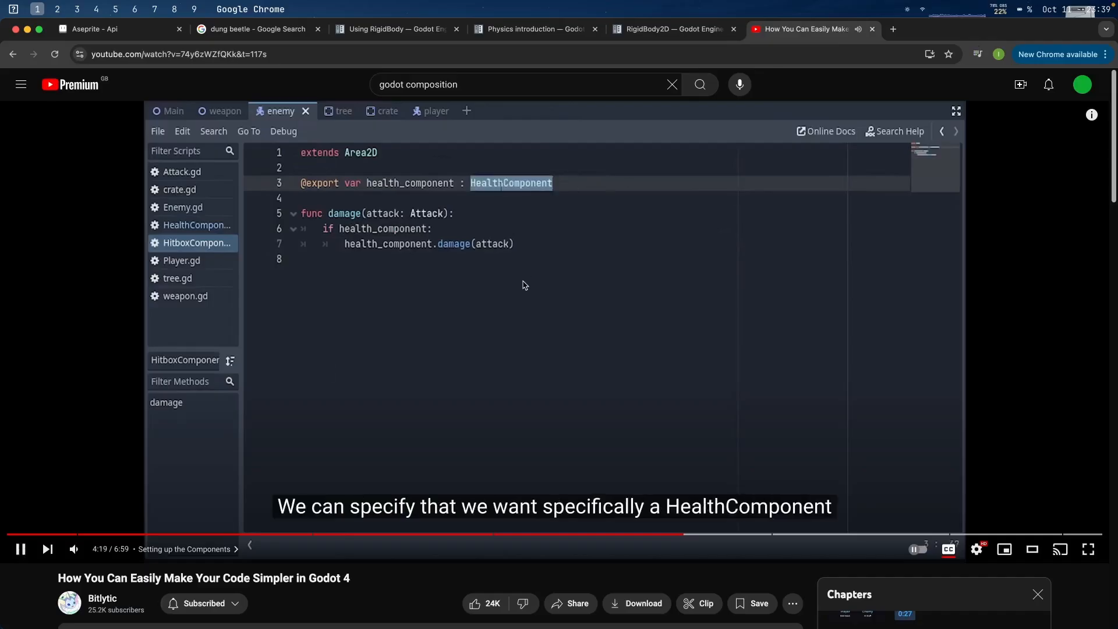
- Switch to the Bitlytic video on simplifying Godot 4 code with a HealthComponent
{"action": "left_click", "coordinate": [924, 205]}
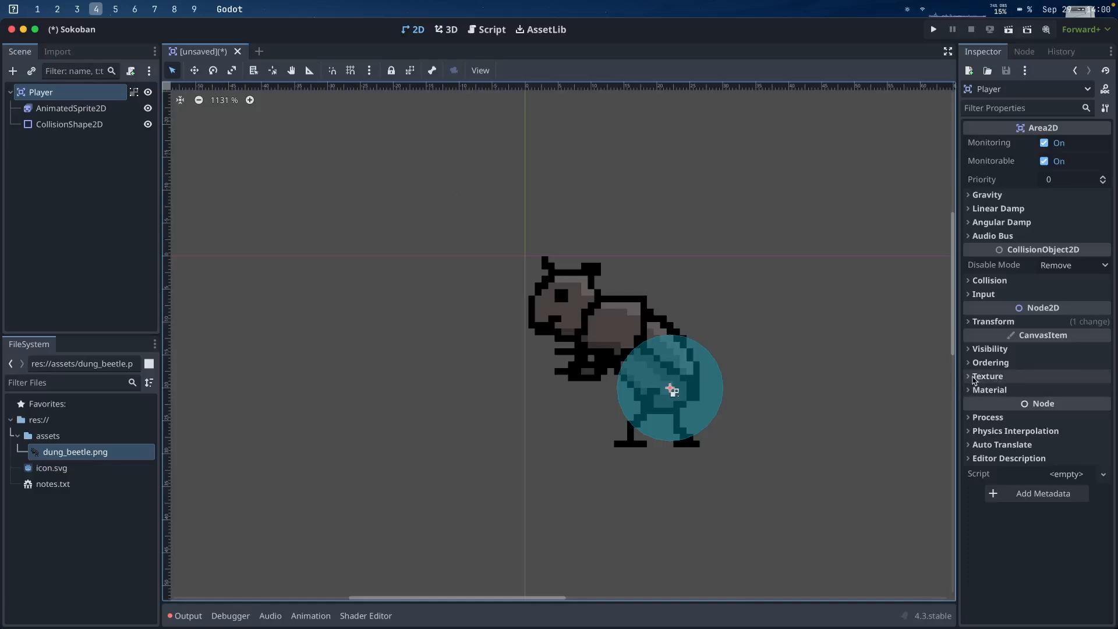
- Set the Player texture filter to Nearest for crisp pixel-art rendering
{"action": "left_click", "coordinate": [988, 376]}
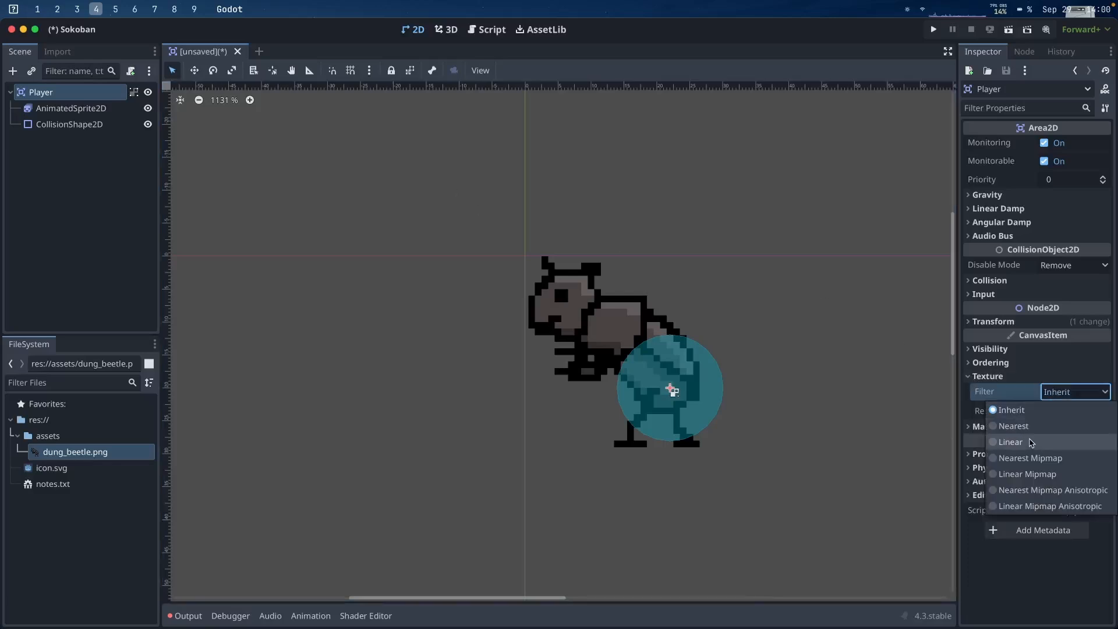
{"action": "mouse_move", "coordinate": [1020, 426]}
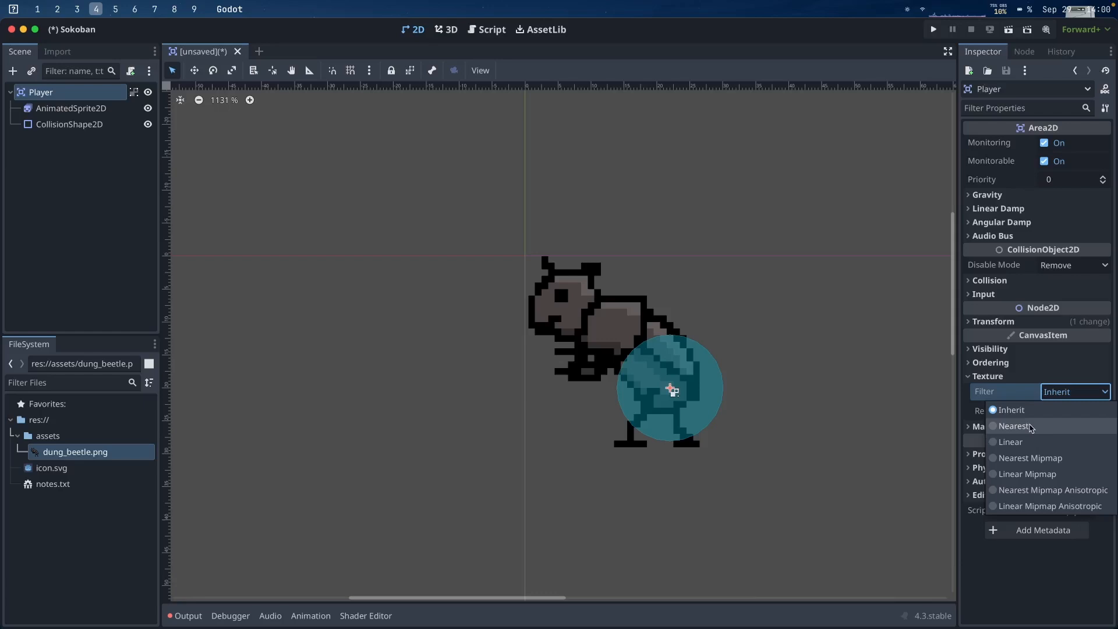
{"action": "left_click", "coordinate": [1015, 425]}
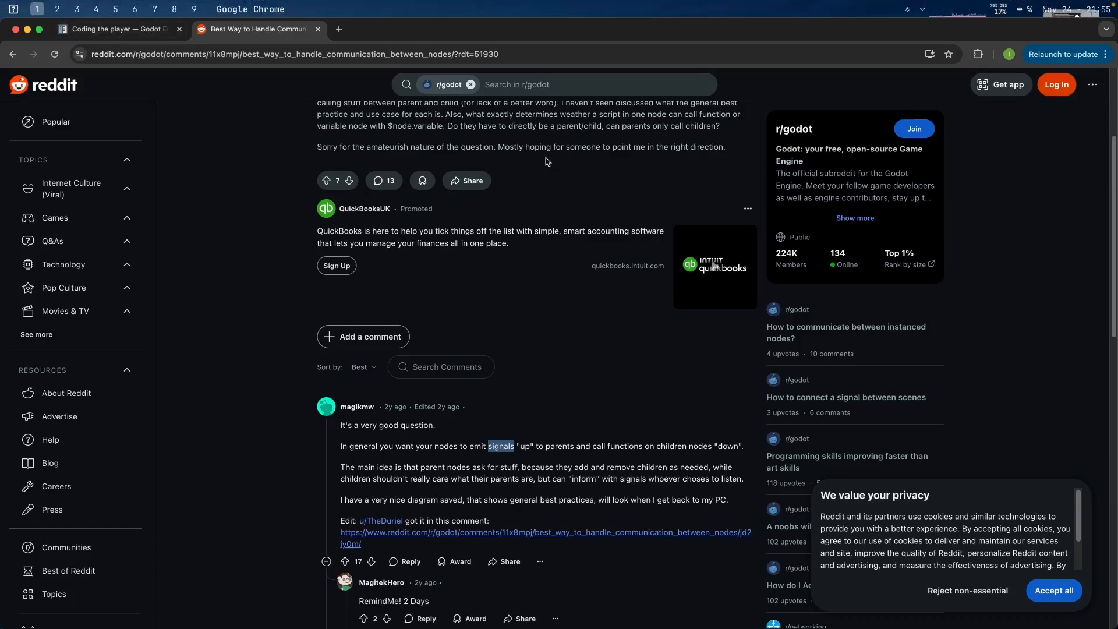
- Open the r/godot thread on handling communication between nodes
{"action": "left_click", "coordinate": [118, 30]}
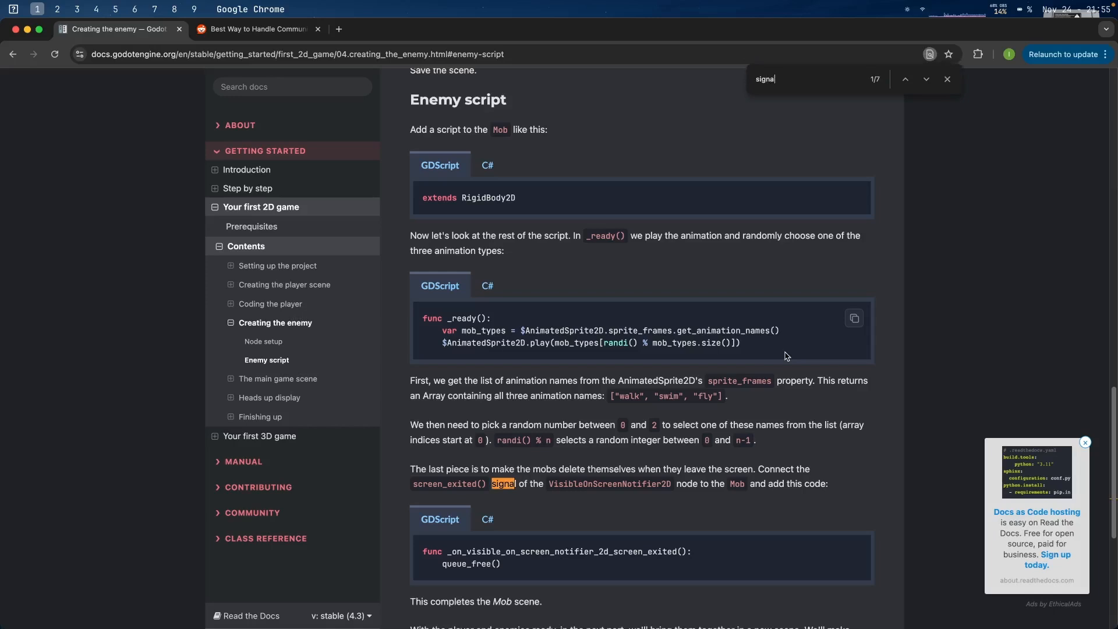
- Clear and close the in-page 'signal' search on the Creating the enemy docs page
{"action": "left_click", "coordinate": [813, 78]}
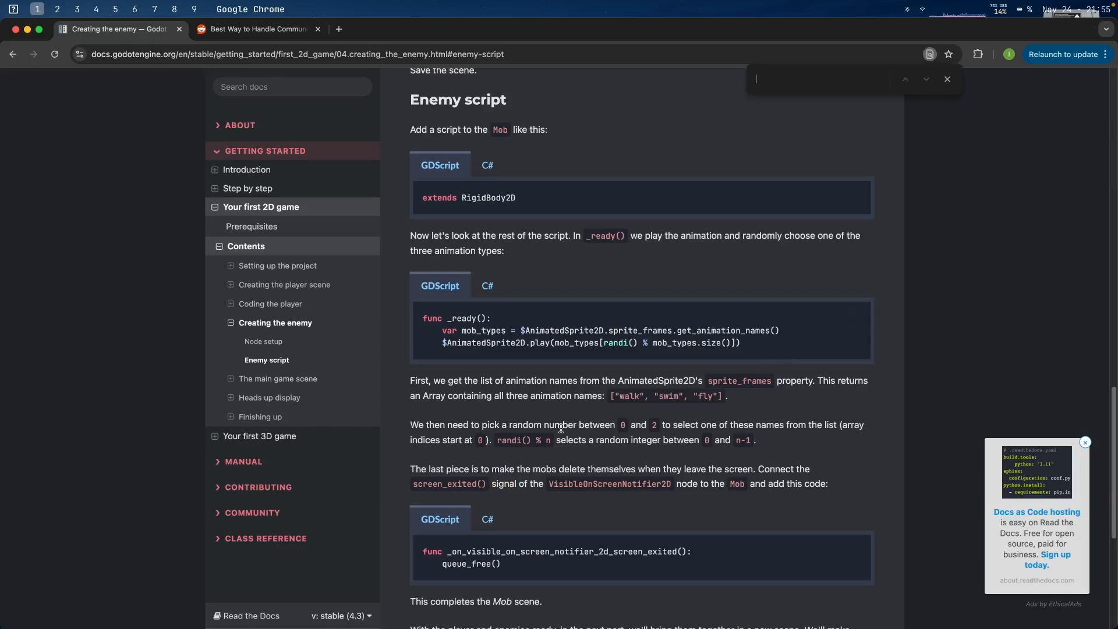
{"action": "scroll", "scroll_direction": "down", "scroll_amount": 3}
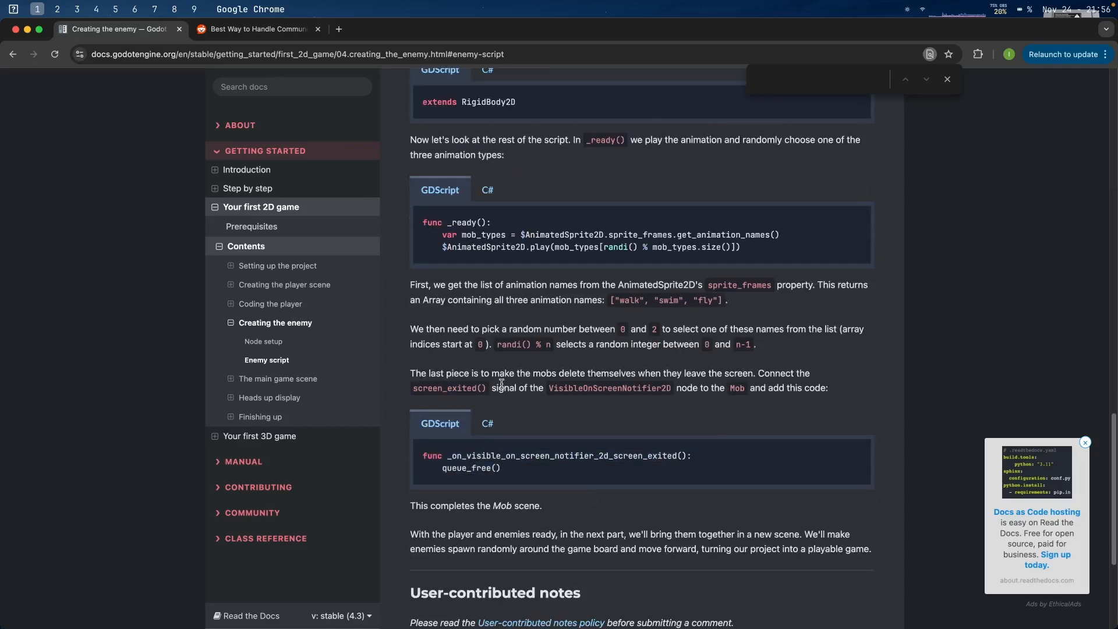
{"action": "left_click", "coordinate": [947, 79]}
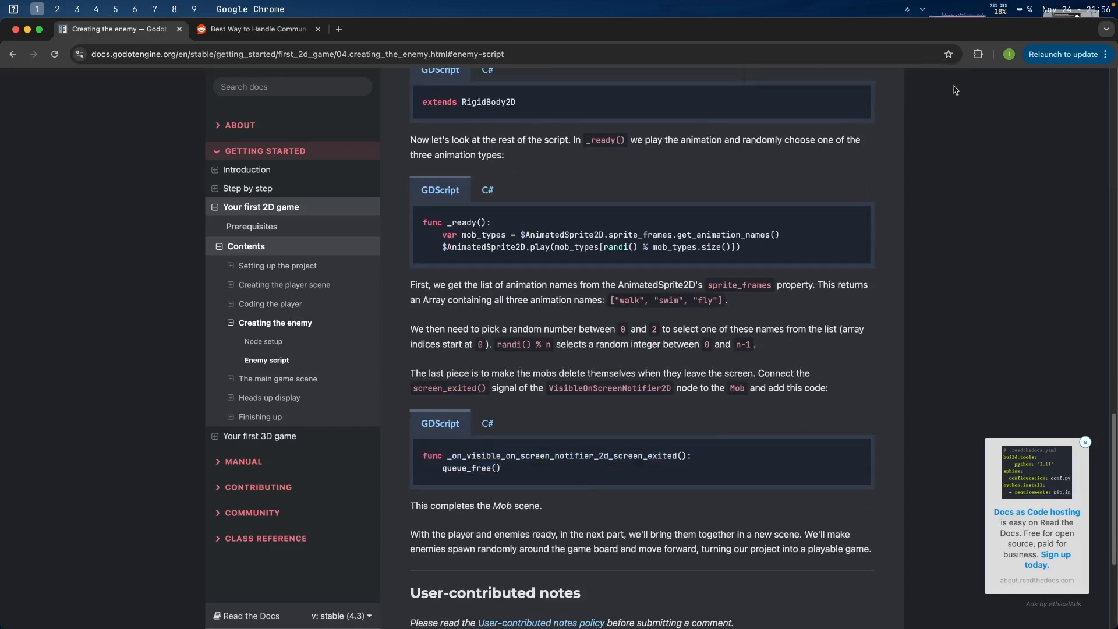
{"action": "left_click", "coordinate": [1085, 442]}
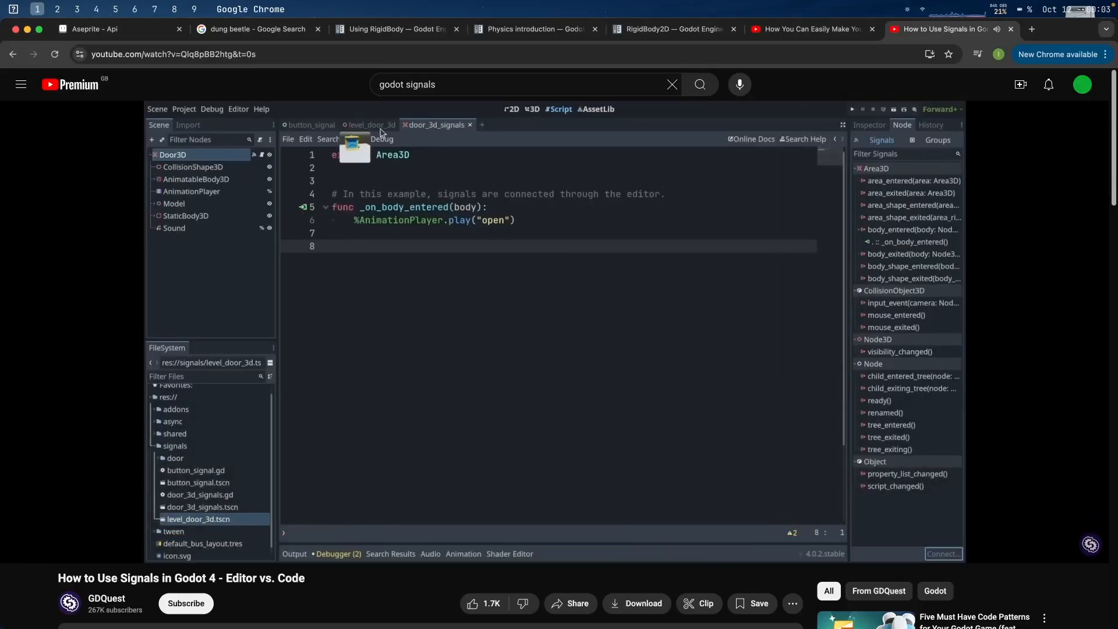
- Scrub through the GDQuest signals video to the 3D door Area3D scene
{"action": "left_click", "coordinate": [370, 124]}
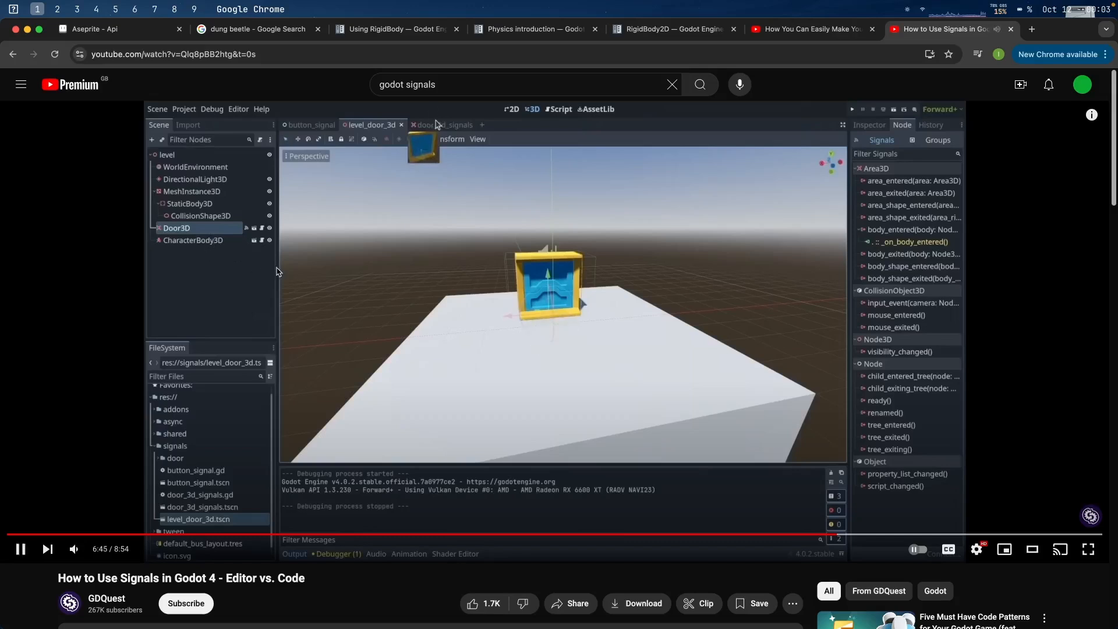
{"action": "left_click", "coordinate": [437, 125]}
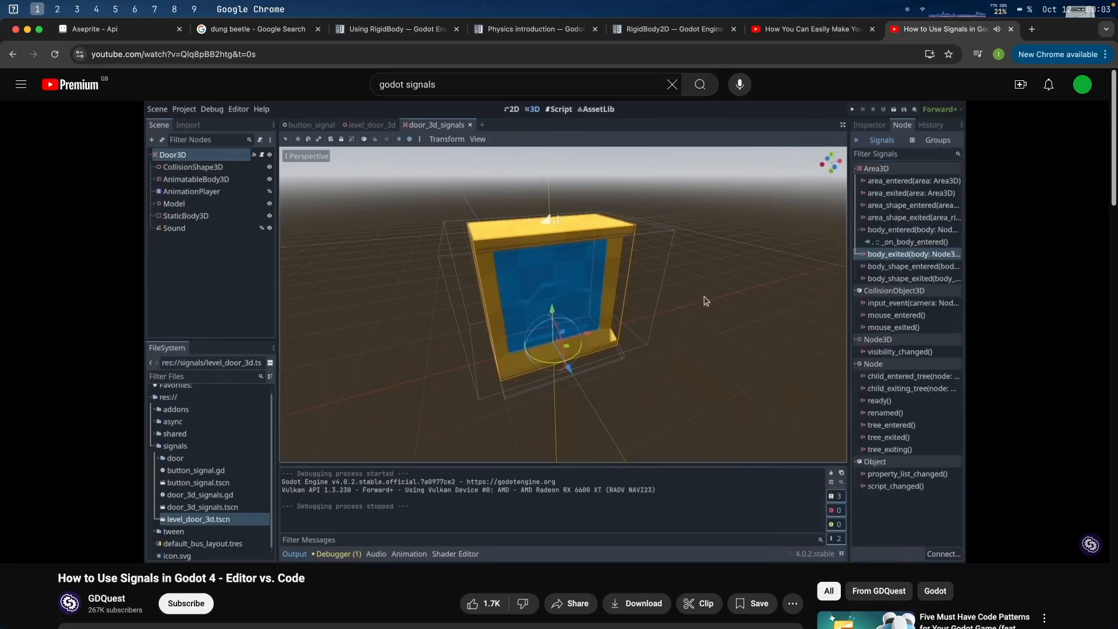
{"action": "mouse_move", "coordinate": [715, 312]}
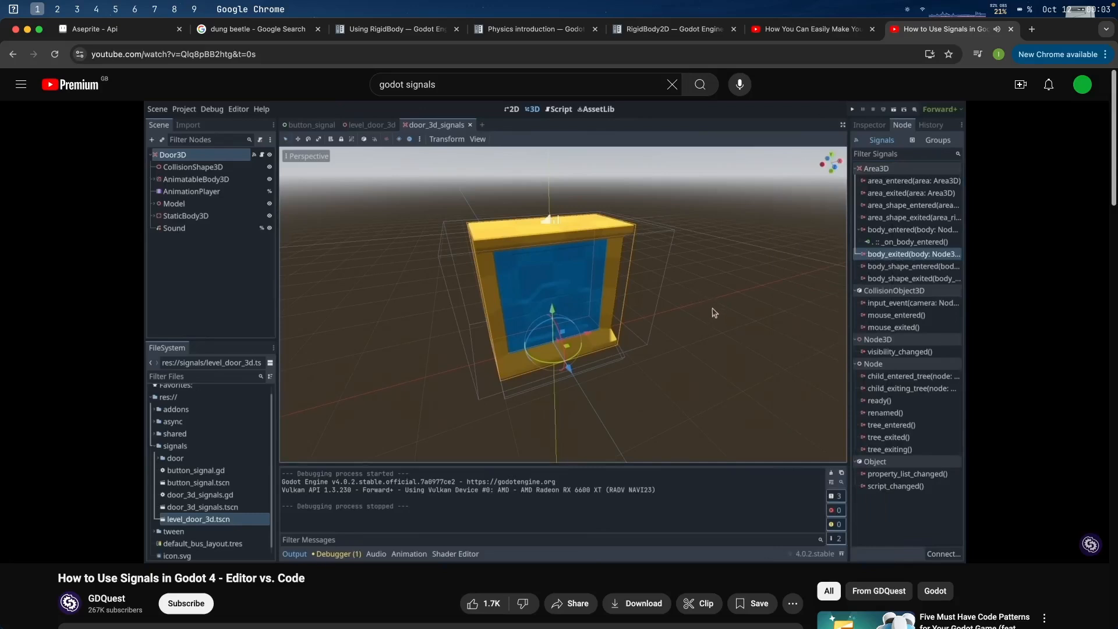
{"action": "mouse_move", "coordinate": [660, 371]}
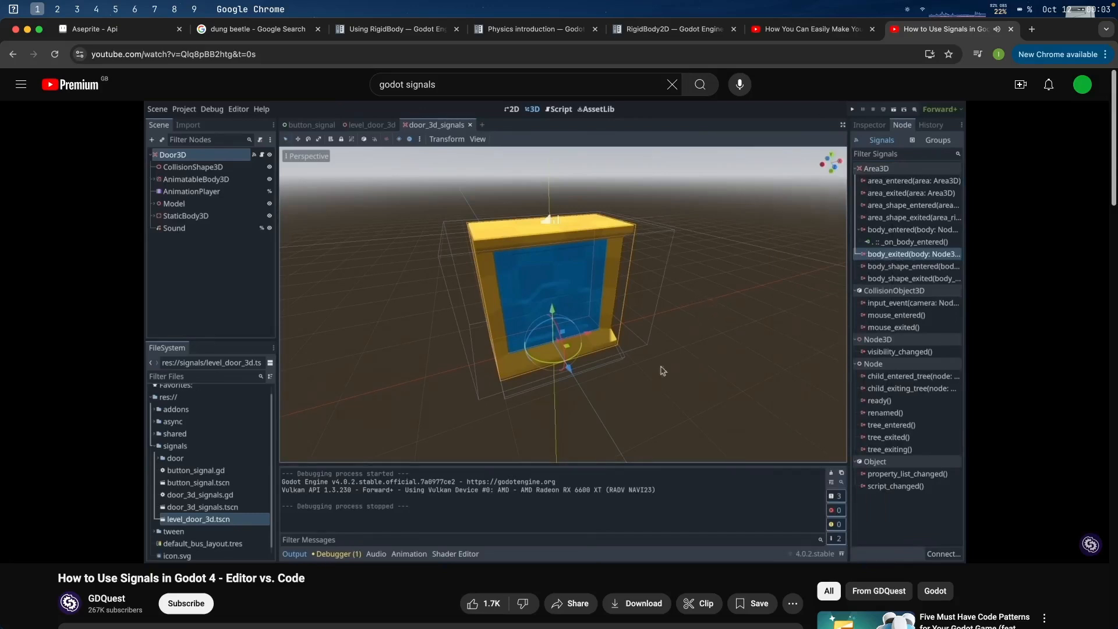
{"action": "mouse_move", "coordinate": [651, 322]}
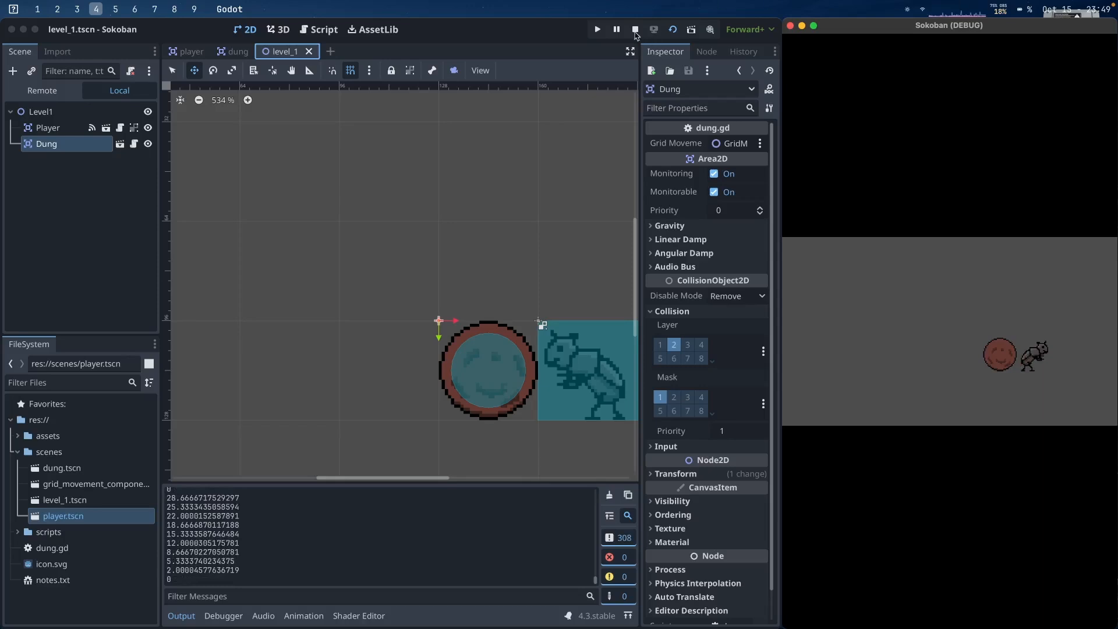
- Stop the running Sokoban game from the run toolbar
{"action": "left_click", "coordinate": [635, 29]}
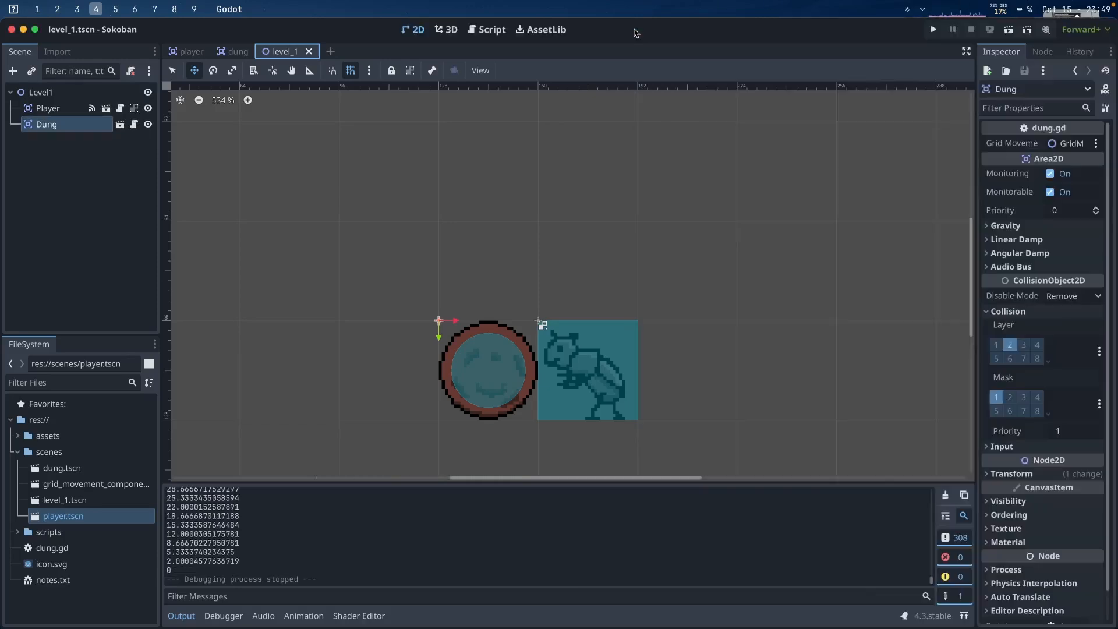